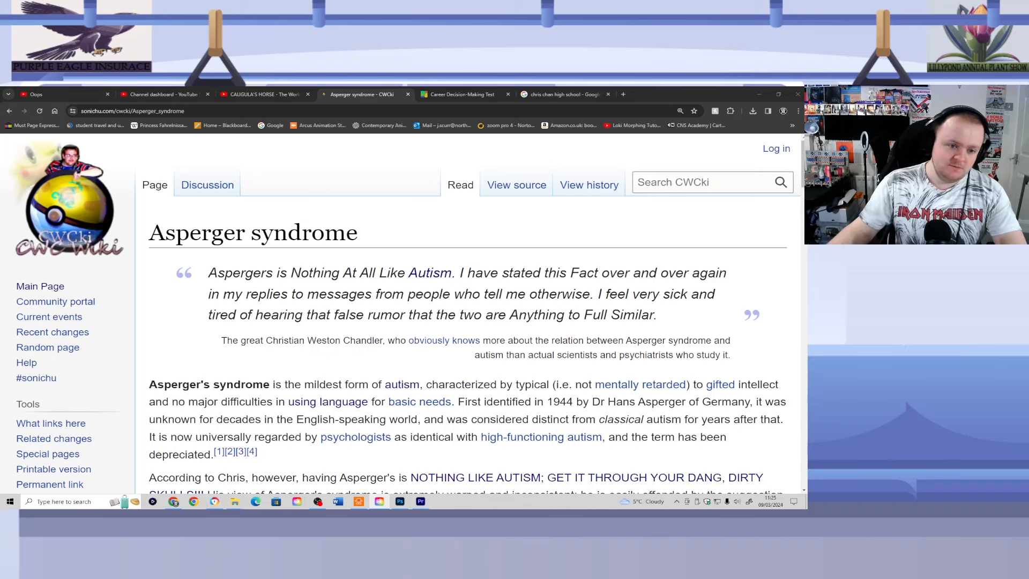
pyautogui.moveTo(758, 297)
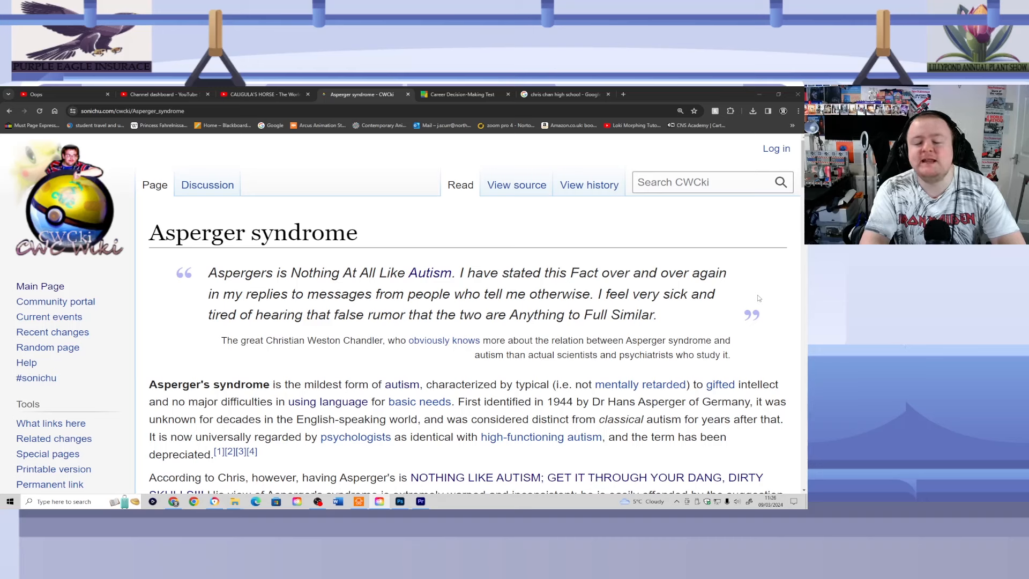
pyautogui.moveTo(791, 328)
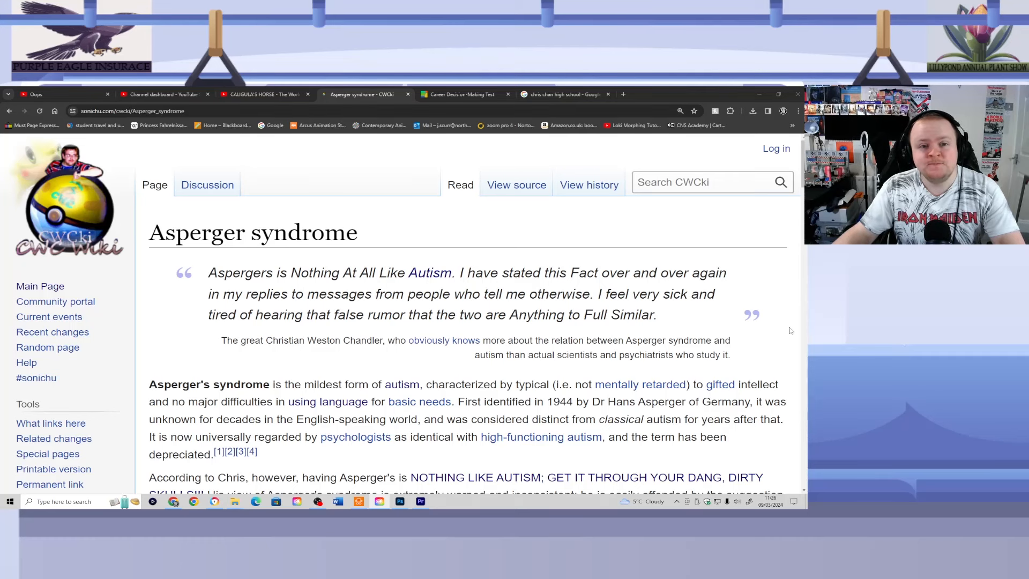
# Step: Scroll down to the paragraph beginning 'According to Chris' about his warped view of Asperger's
pyautogui.scroll(-3)
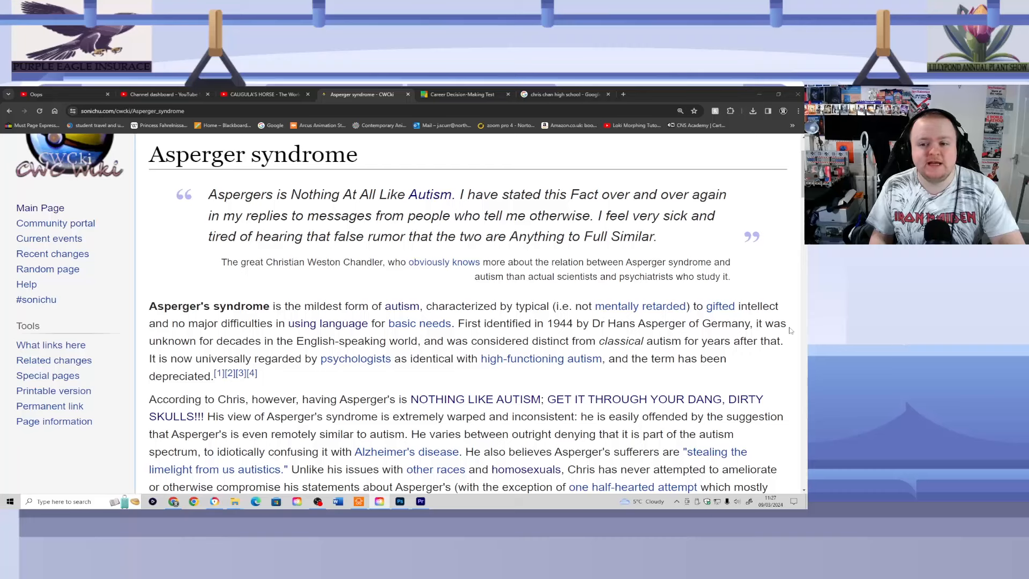
# Step: Scroll down to the high-functioning-autism identity paragraph until the Contents box starts to appear
pyautogui.scroll(-3)
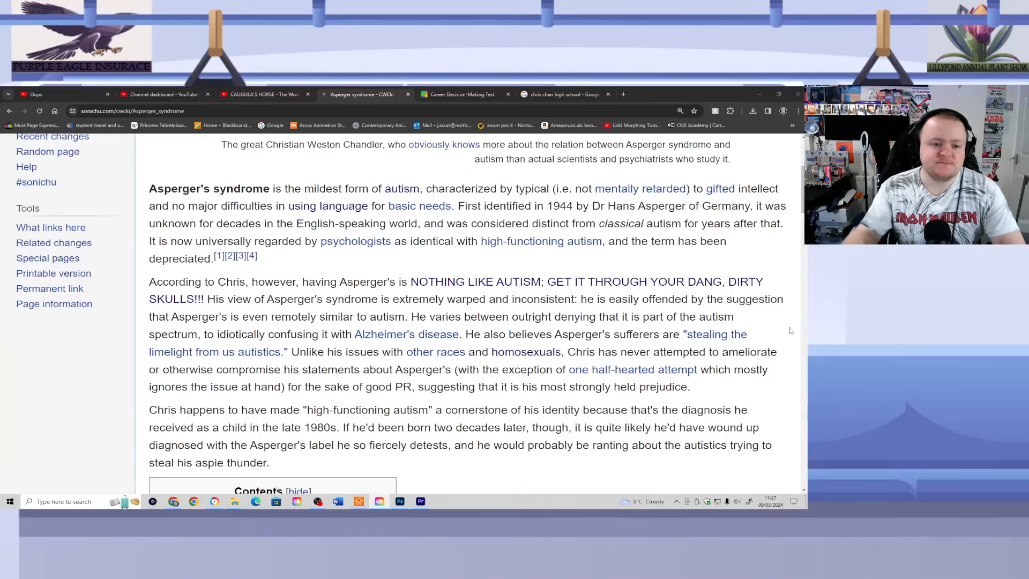
# Step: Scroll down toward the link to the 'Aspergers (CWCipedia article)' page
pyautogui.scroll(-3)
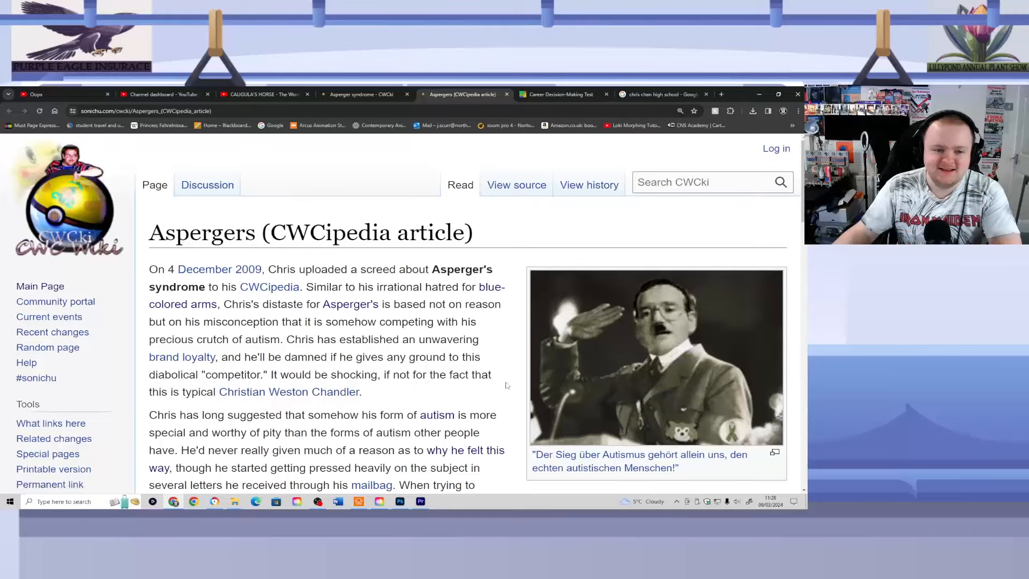
pyautogui.scroll(-3)
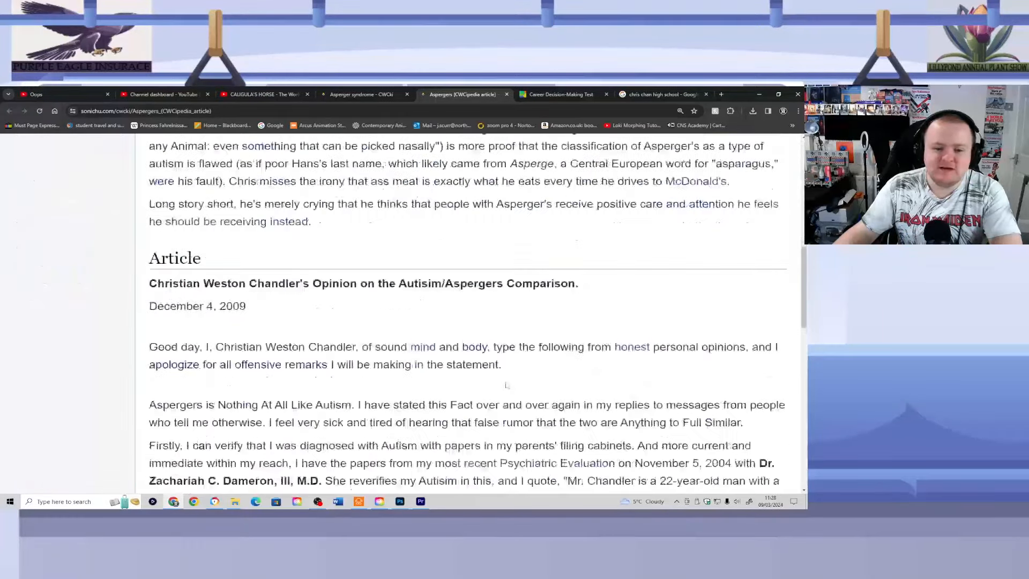
pyautogui.scroll(-3)
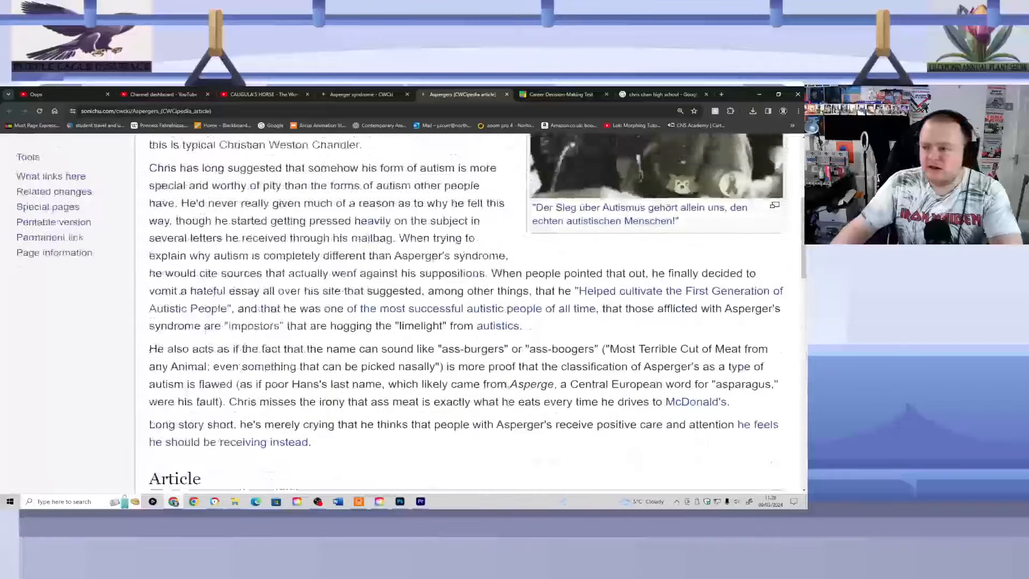
pyautogui.scroll(3)
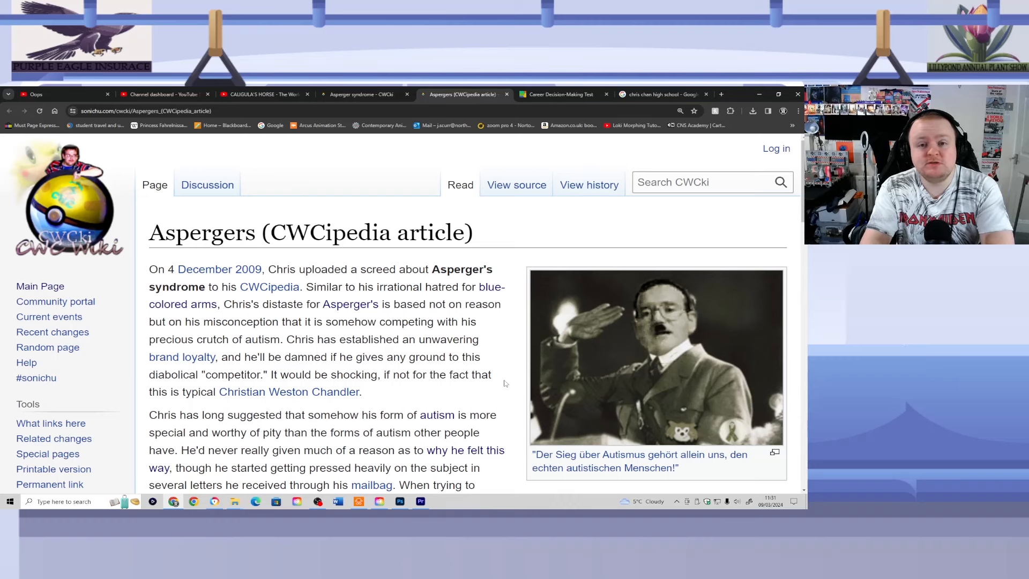
pyautogui.moveTo(470, 160)
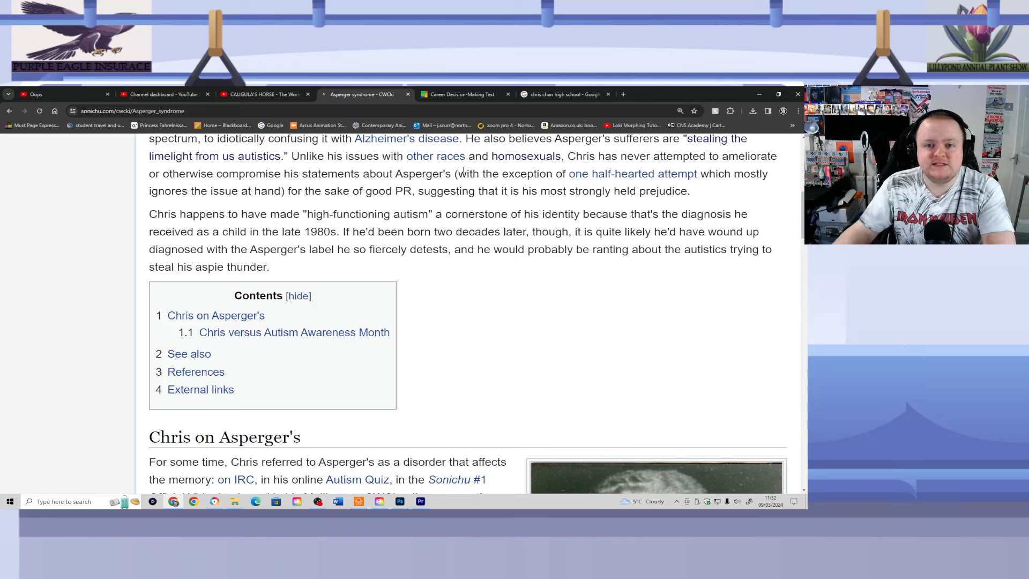
pyautogui.moveTo(593, 173)
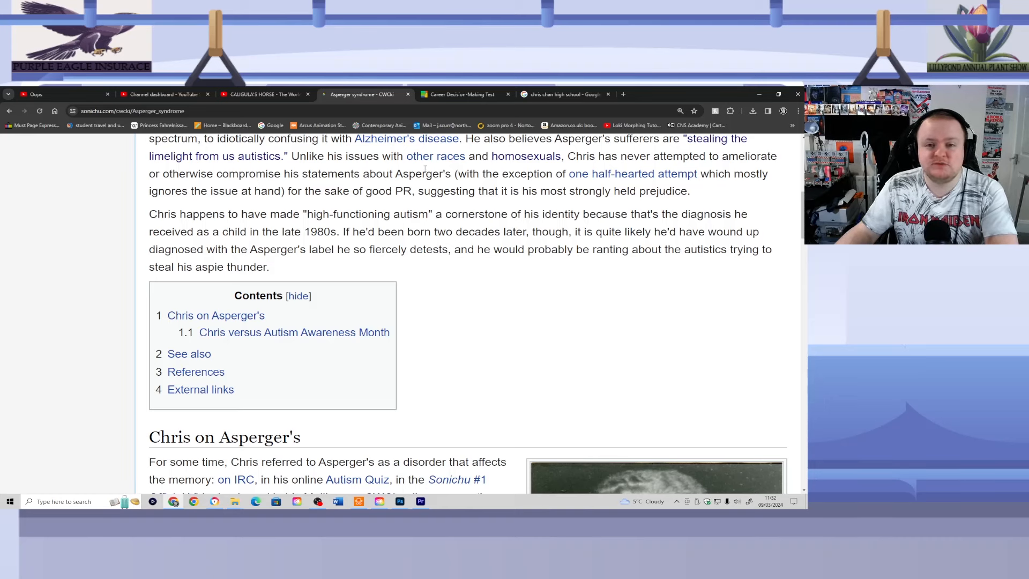
pyautogui.moveTo(693, 315)
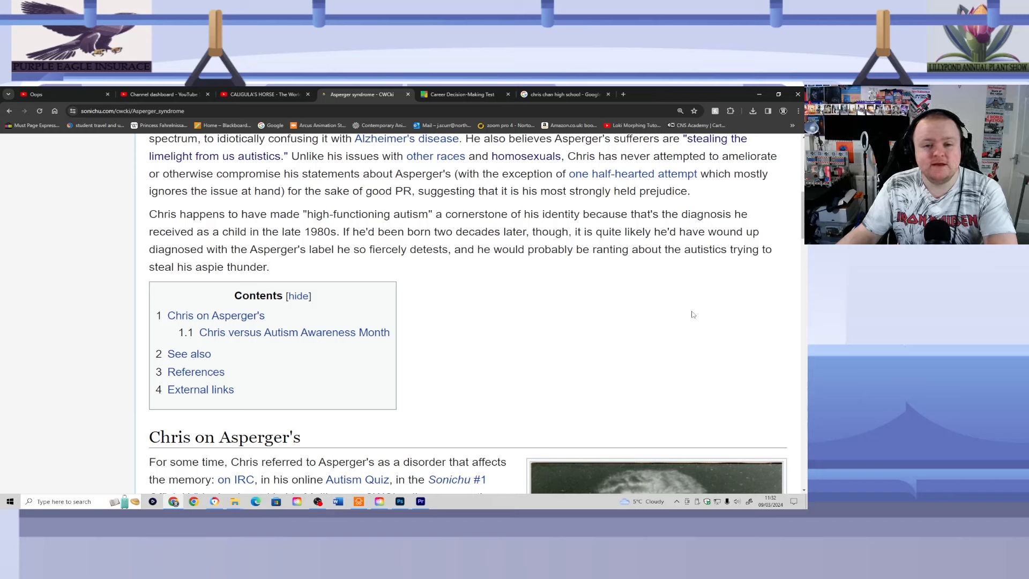
pyautogui.moveTo(700, 321)
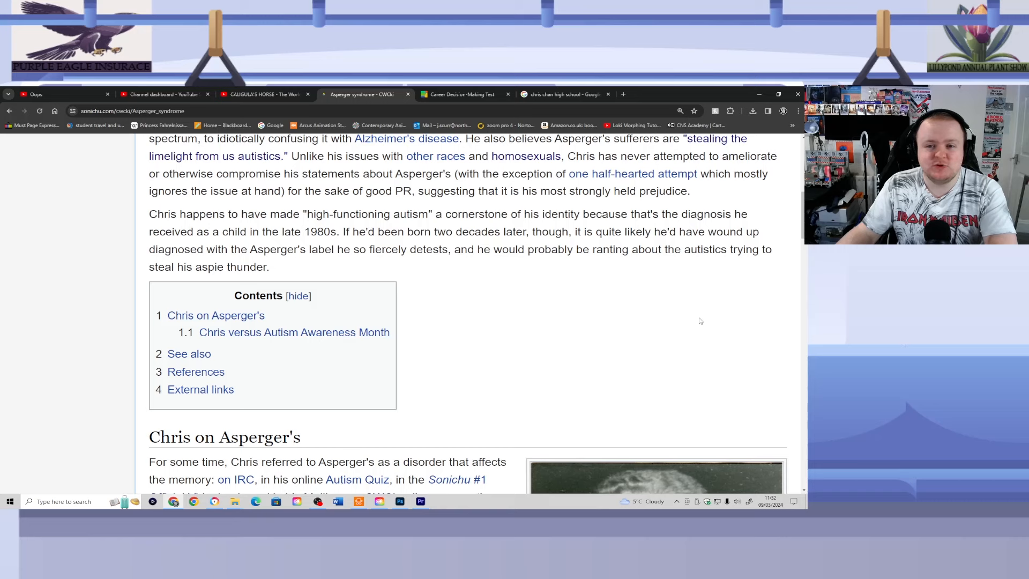
pyautogui.moveTo(697, 323)
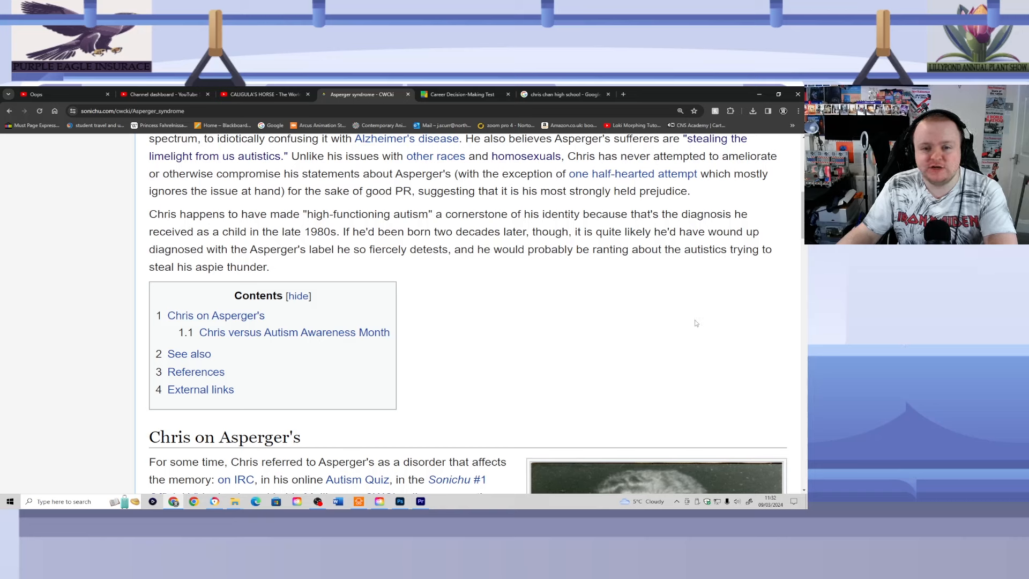
pyautogui.moveTo(786, 344)
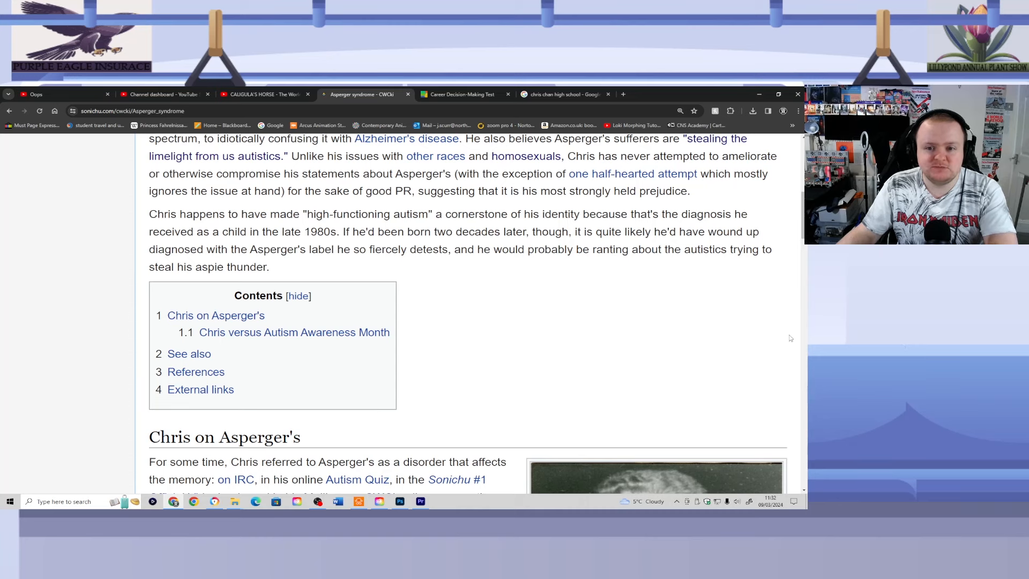
# Step: Scroll down past the Contents box to the 'Chris on Asperger's' heading and its opening lines
pyautogui.scroll(-3)
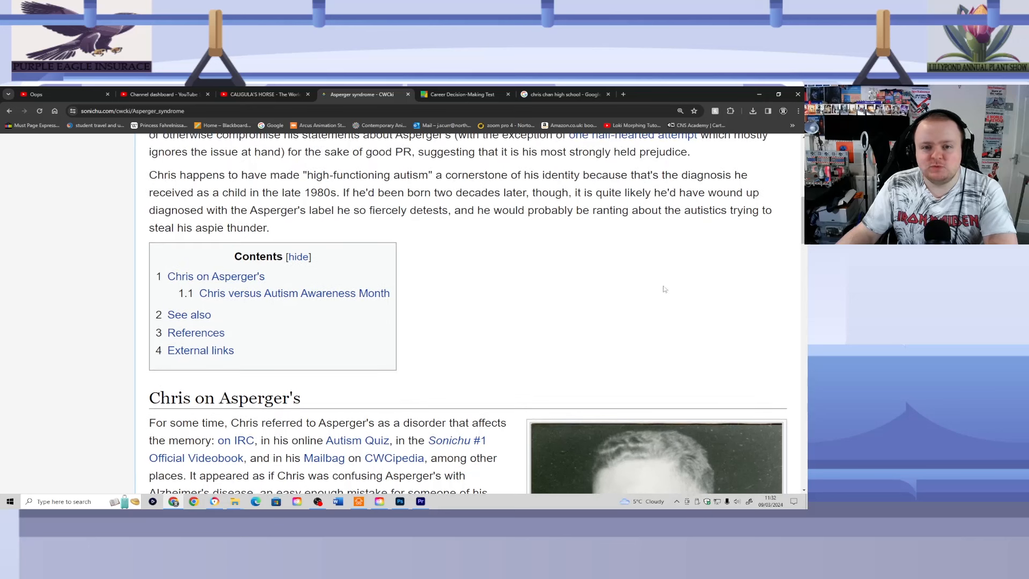
pyautogui.moveTo(733, 271)
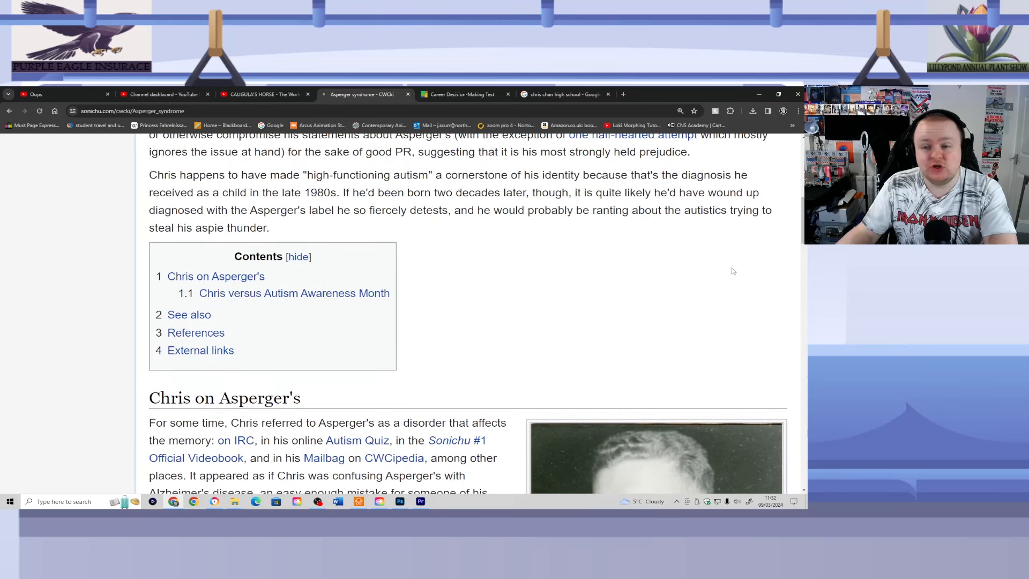
pyautogui.moveTo(779, 332)
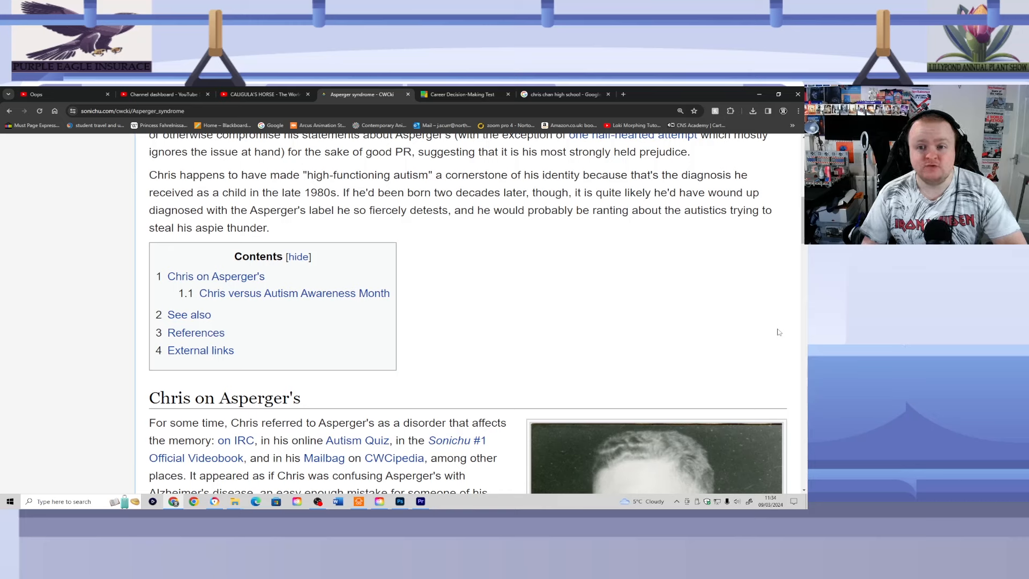
# Step: Scroll down until the 'Chris on Asperger's' portrait photo and Mailbag paragraph fill the view
pyautogui.scroll(-3)
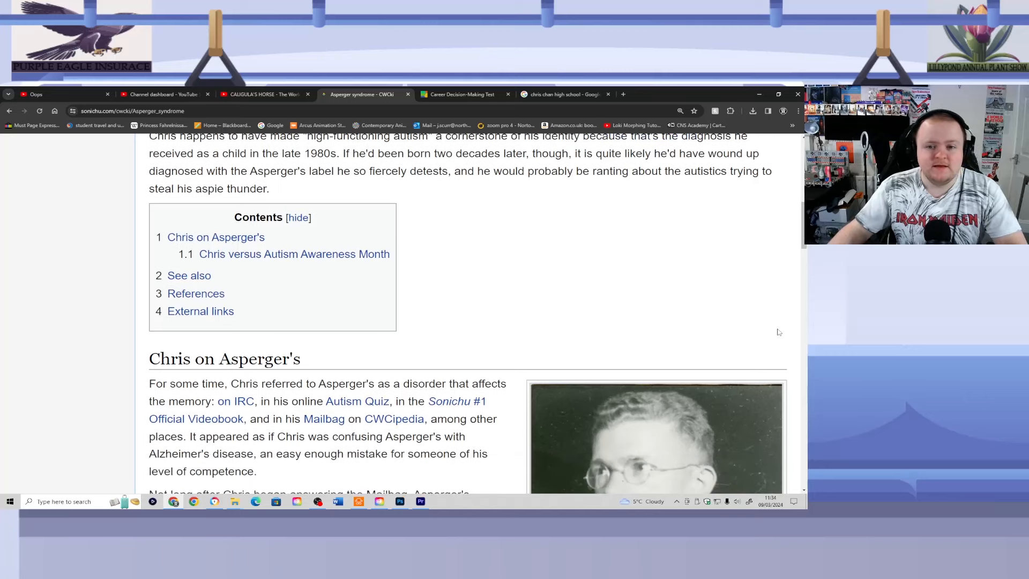
pyautogui.scroll(-3)
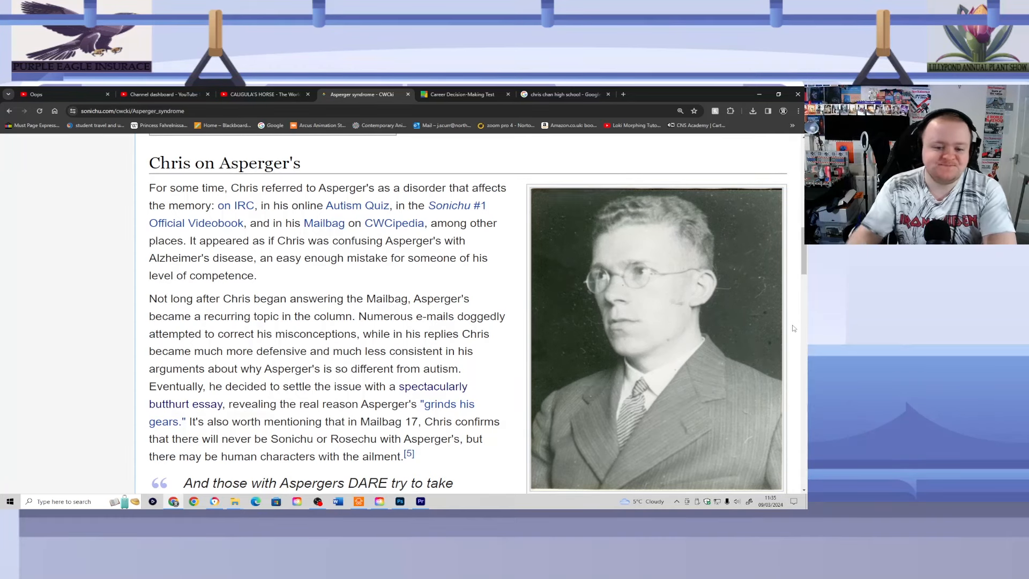
# Step: Scroll down to the paragraph on Chris ignoring scientific research and his January 2010 e-mail to Vivian Gee
pyautogui.scroll(-3)
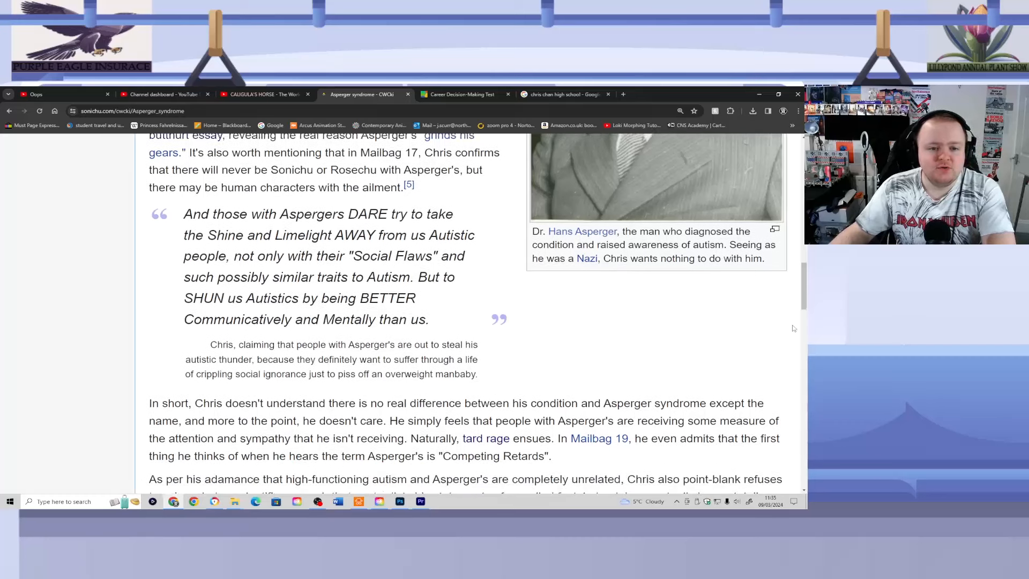
pyautogui.scroll(-3)
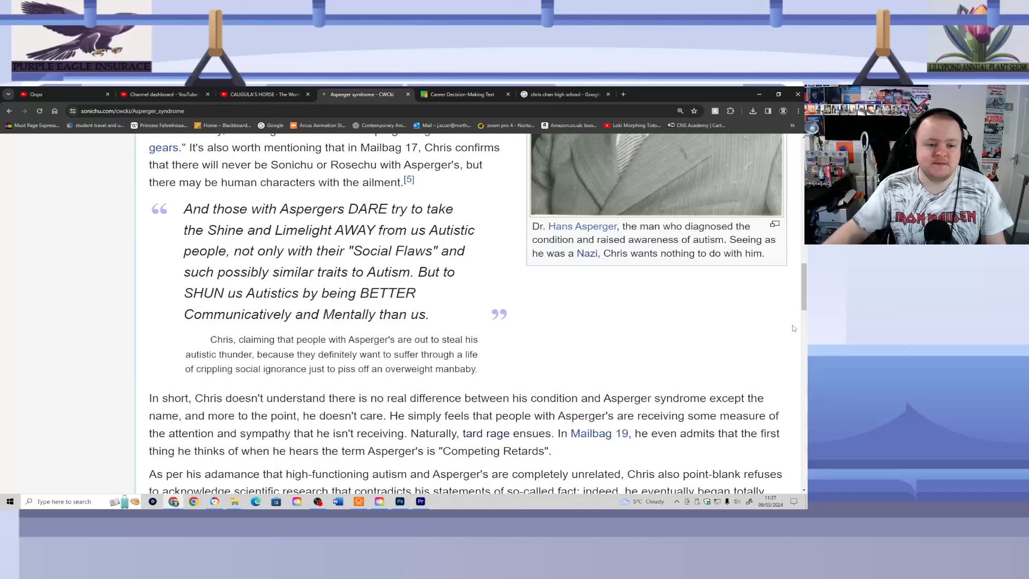
pyautogui.scroll(-3)
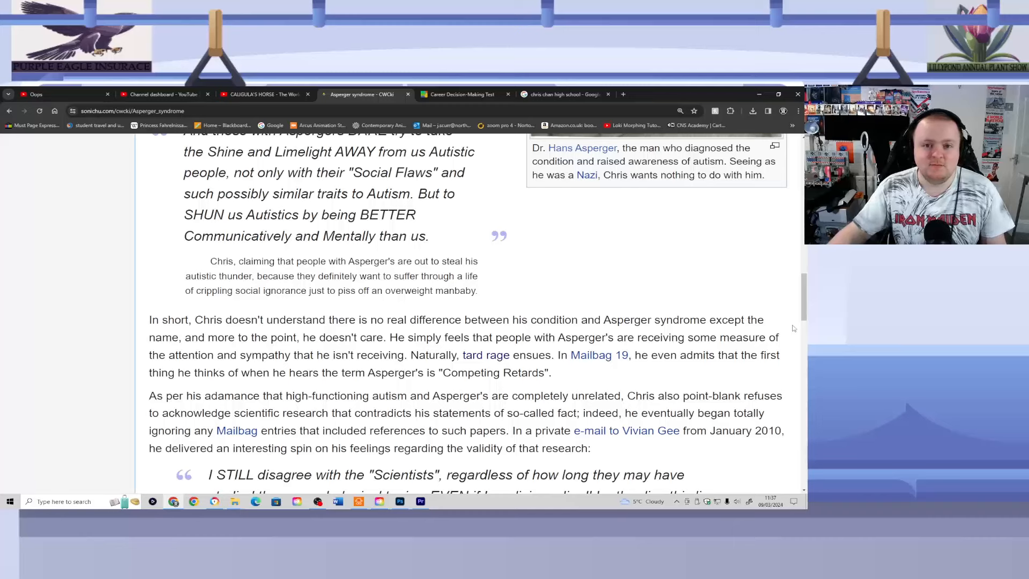
# Step: Scroll down to show the full 'I STILL disagree with the Scientists' quote and the tribal-conflict paragraph
pyautogui.scroll(-3)
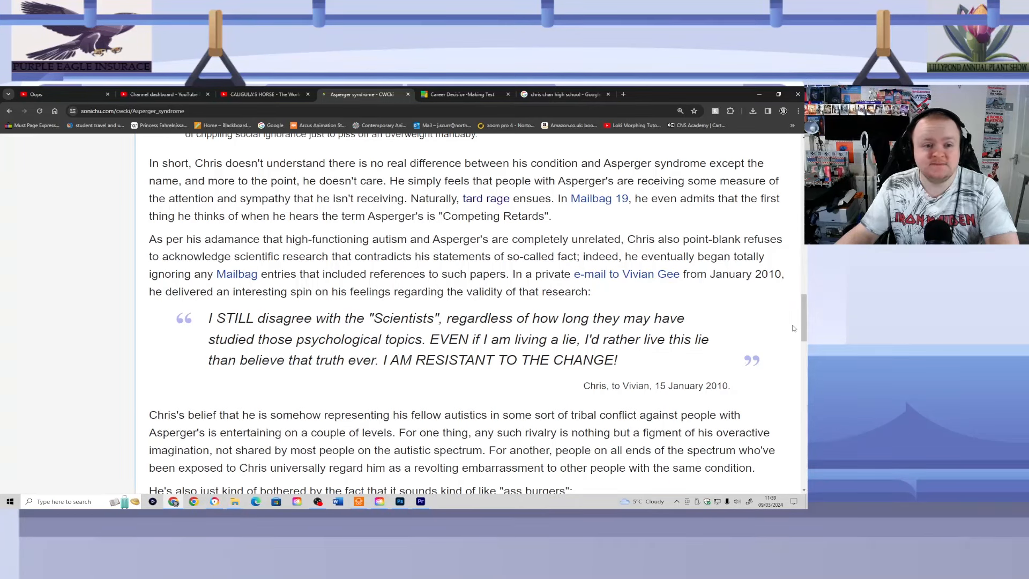
# Step: Scroll to the 'ass burgers' remark and highlight part of Chris's quote from his e-mail to Jackie
pyautogui.scroll(-3)
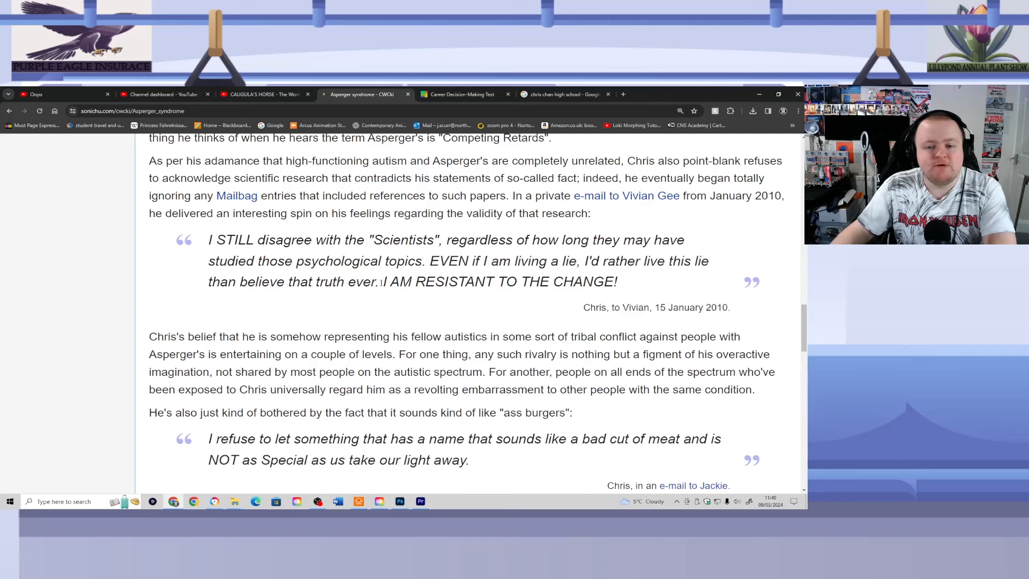
pyautogui.moveTo(383, 281); pyautogui.dragTo(426, 281)
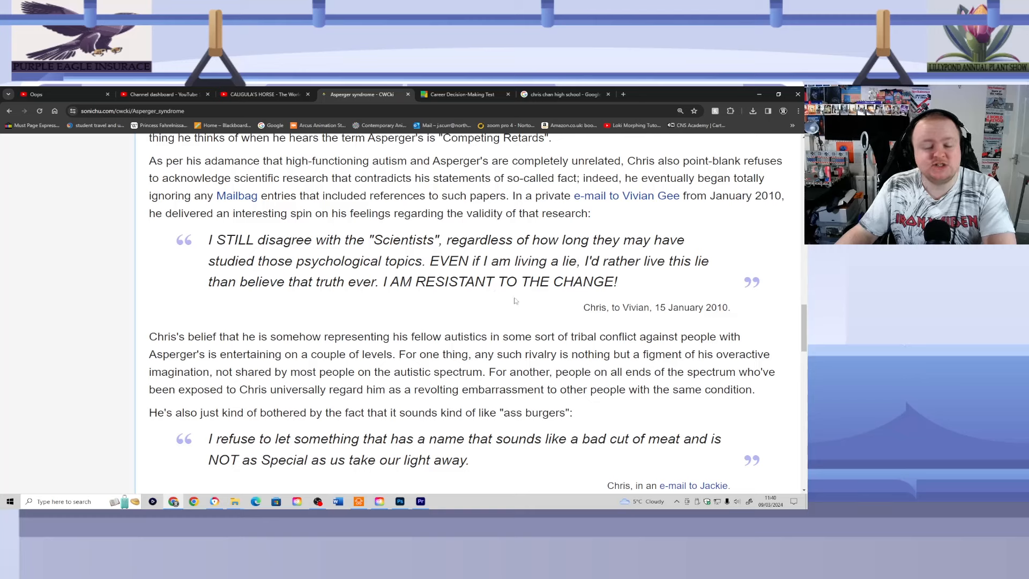
pyautogui.moveTo(782, 335)
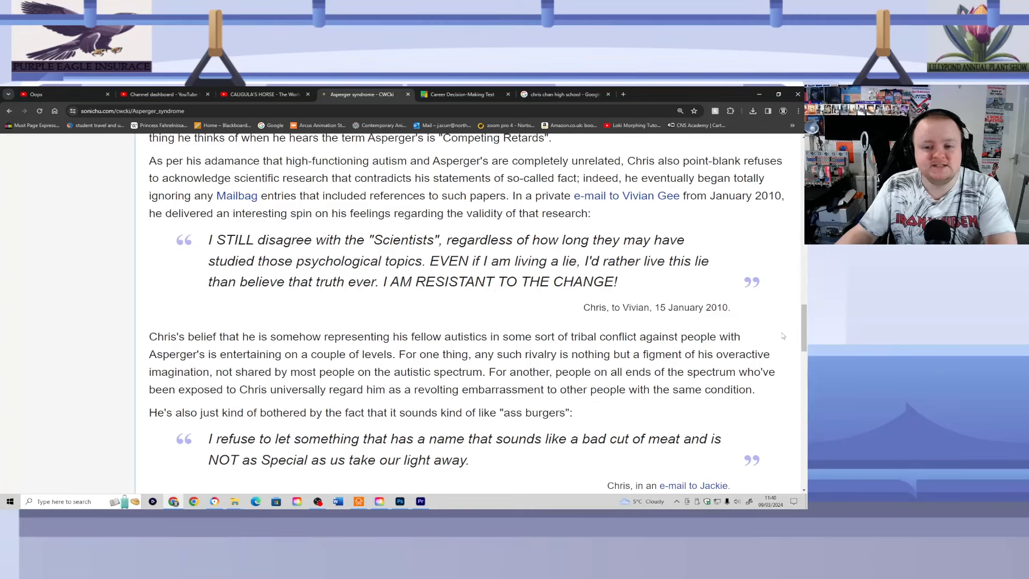
# Step: Scroll down past the rump-steak burgers joke to the 'Chris versus Autism Awareness Month' heading
pyautogui.scroll(-3)
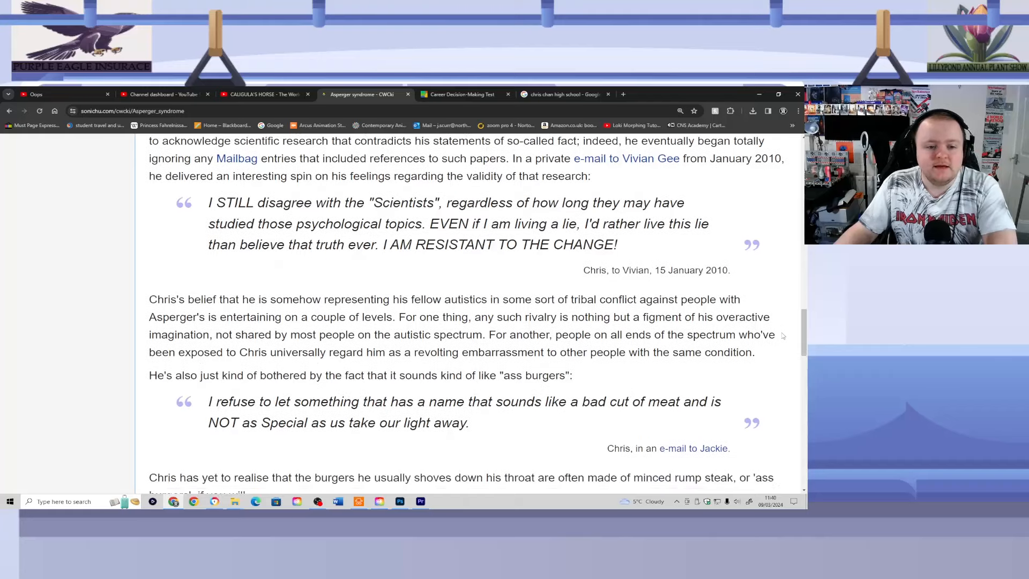
pyautogui.scroll(-3)
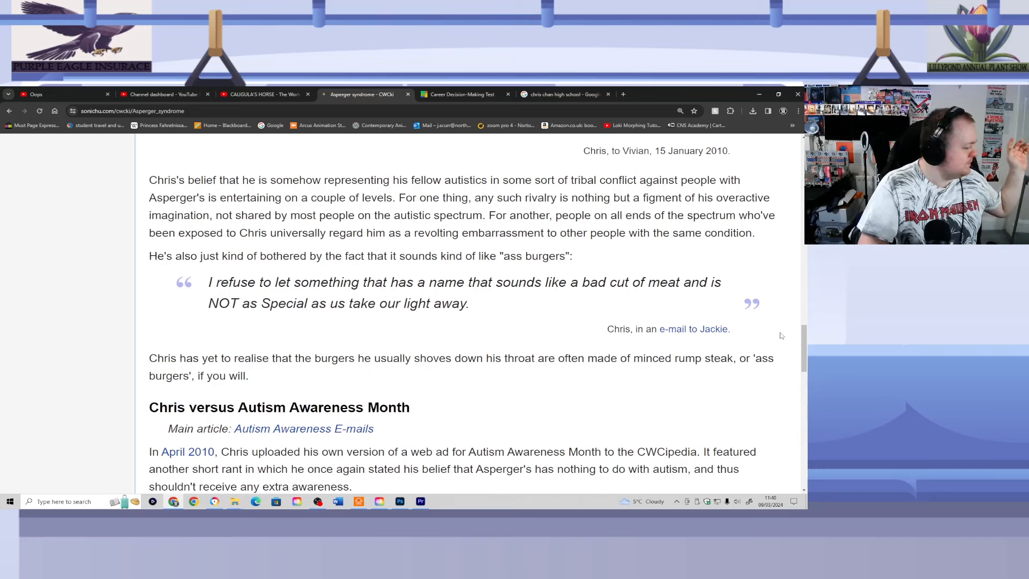
pyautogui.moveTo(789, 339)
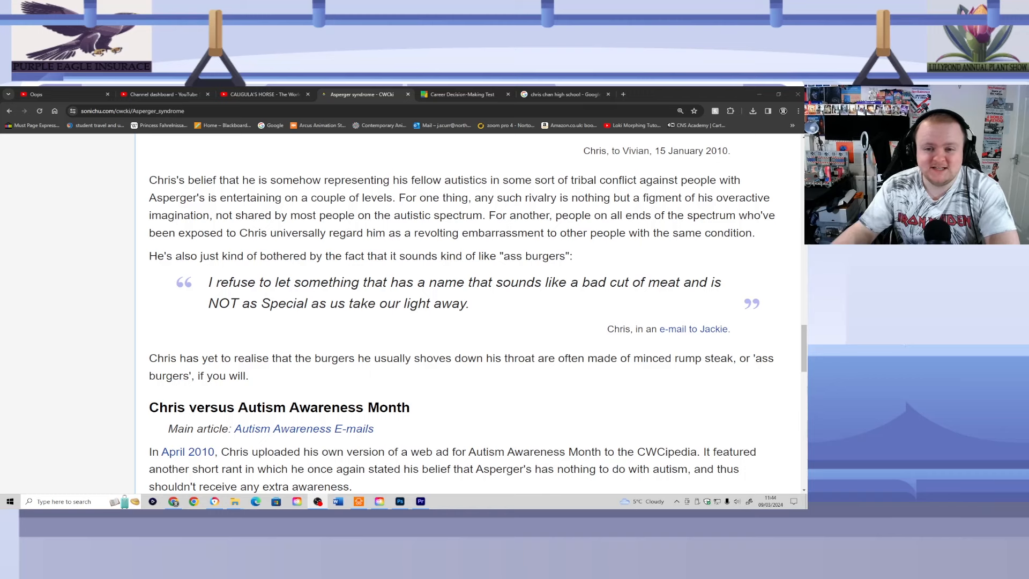
pyautogui.moveTo(784, 343)
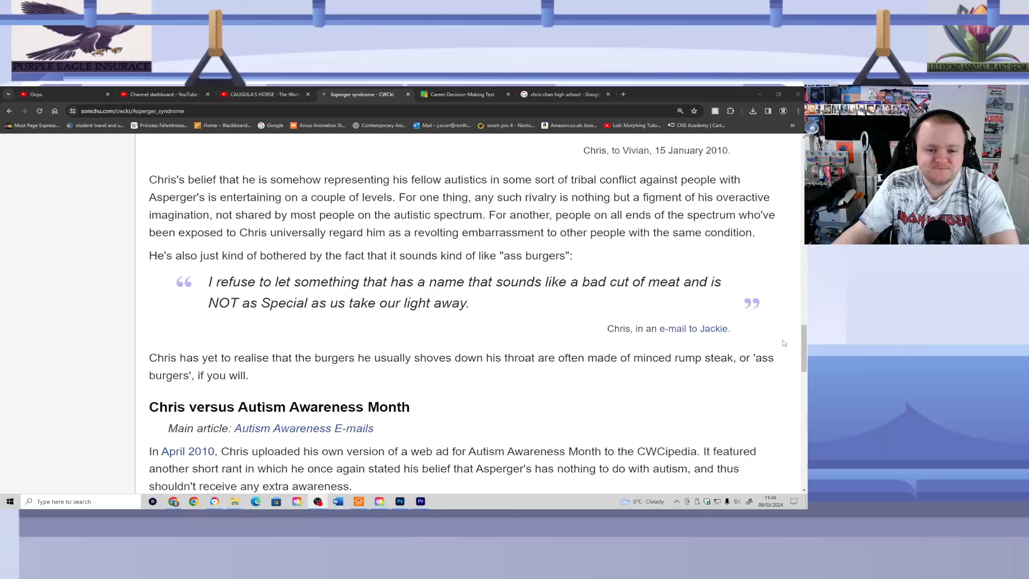
# Step: Scroll through the volunteer exchange, 'MY Own Idea' quote and SLGBTQ paragraph to the embedded video's title
pyautogui.scroll(-3)
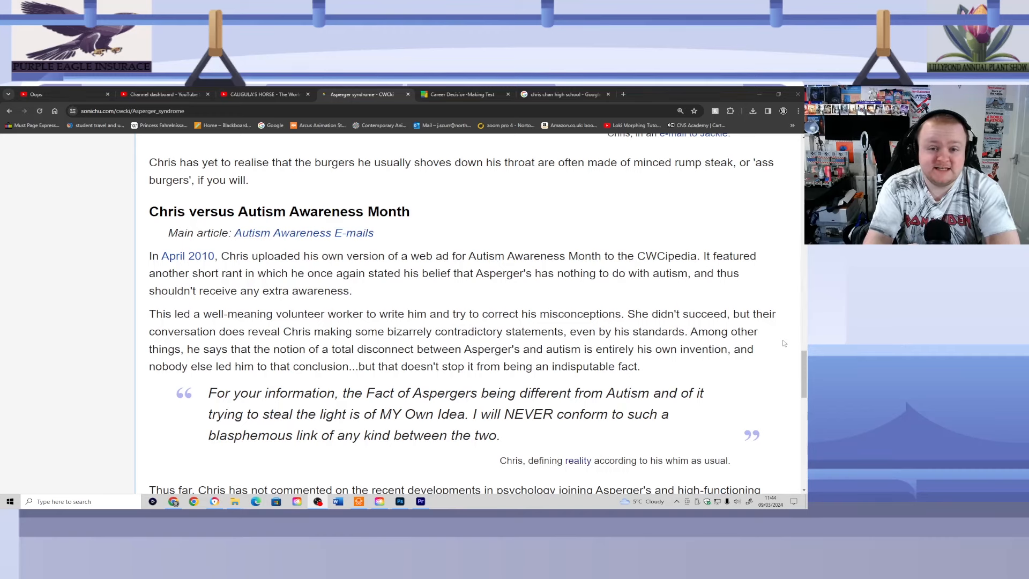
pyautogui.scroll(-3)
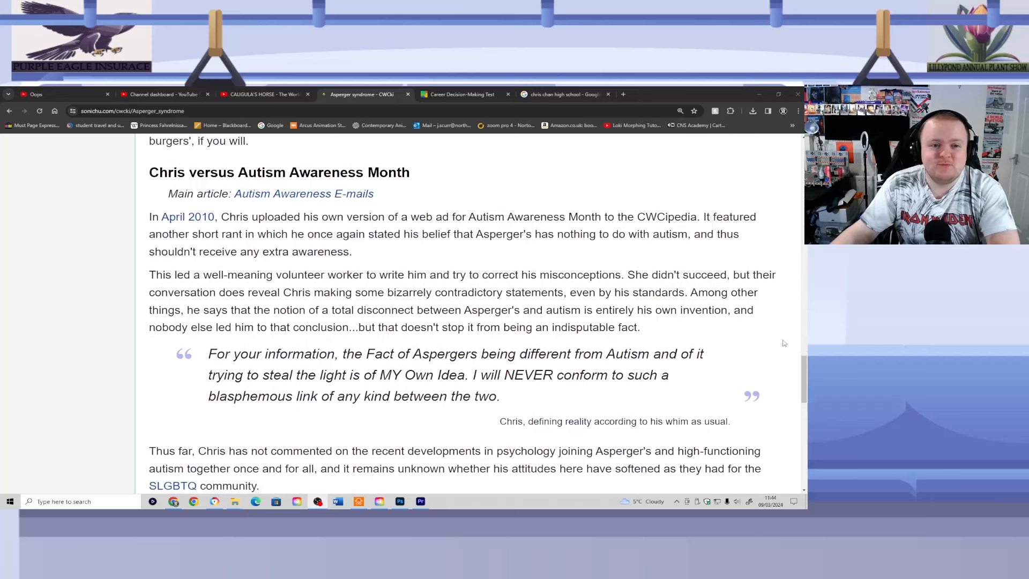
pyautogui.scroll(-3)
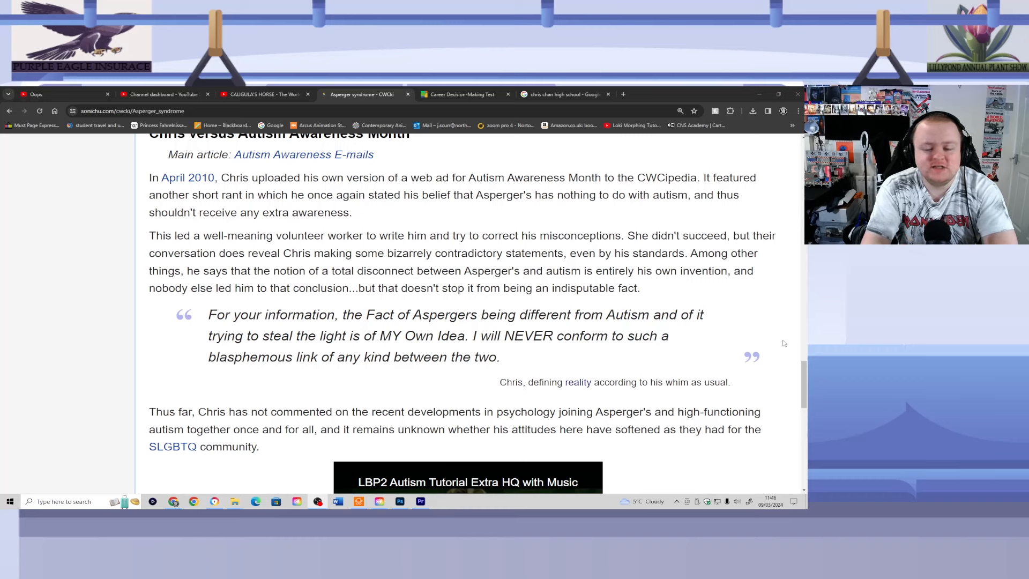
# Step: Scroll the article down past the LBP2 Autism Tutorial video to the See also list and References
pyautogui.scroll(-3)
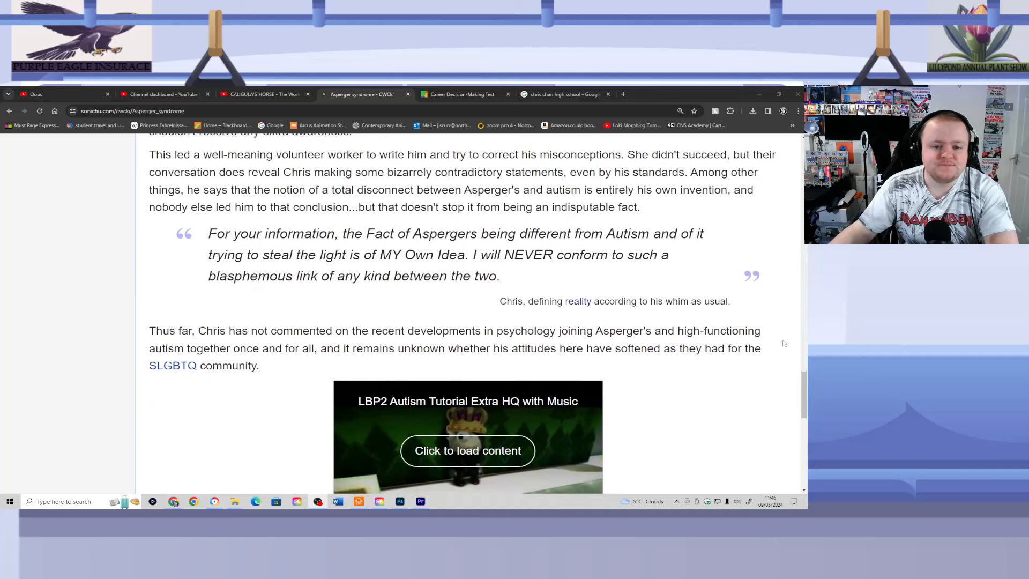
pyautogui.scroll(-3)
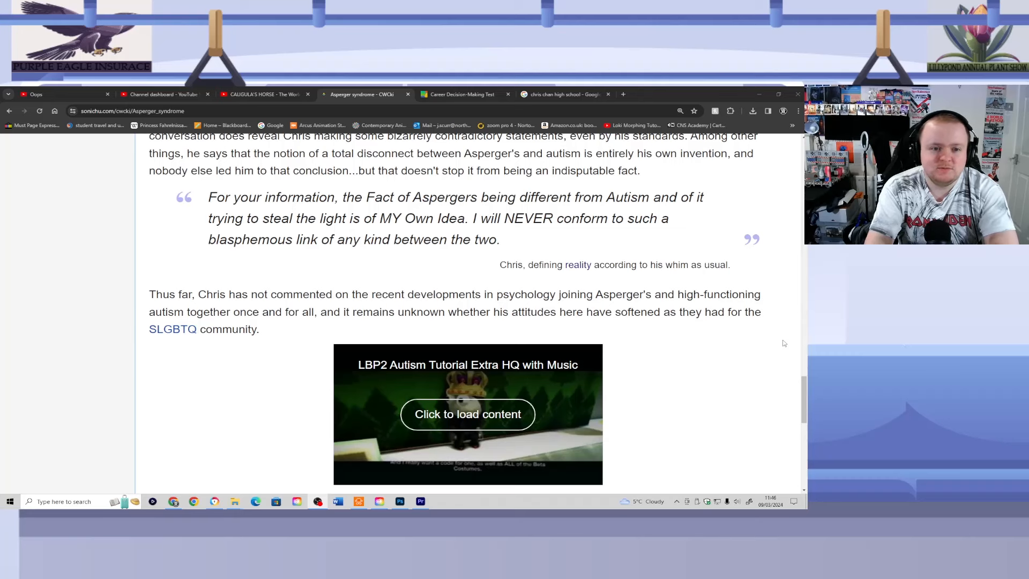
pyautogui.scroll(-3)
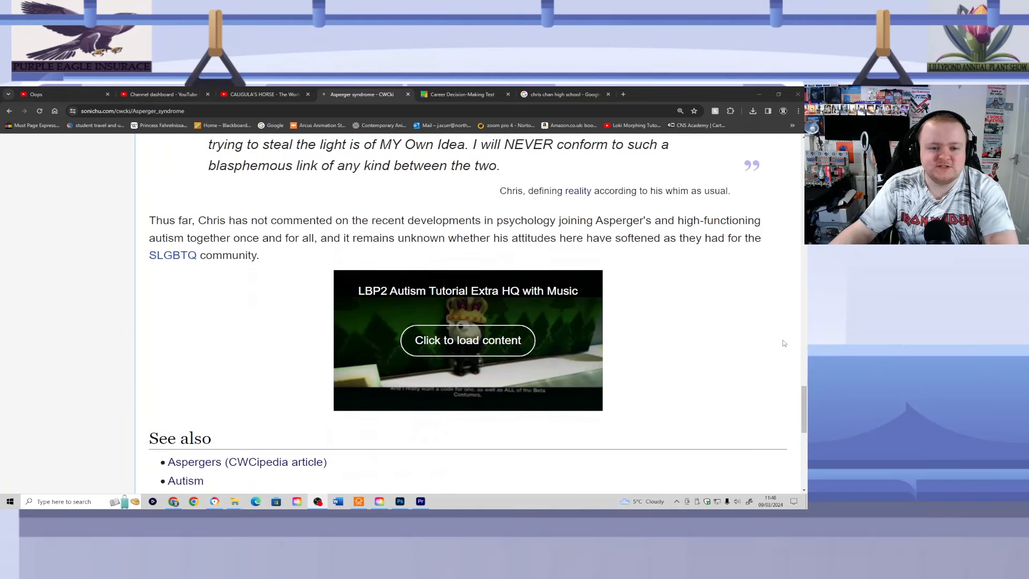
pyautogui.scroll(-3)
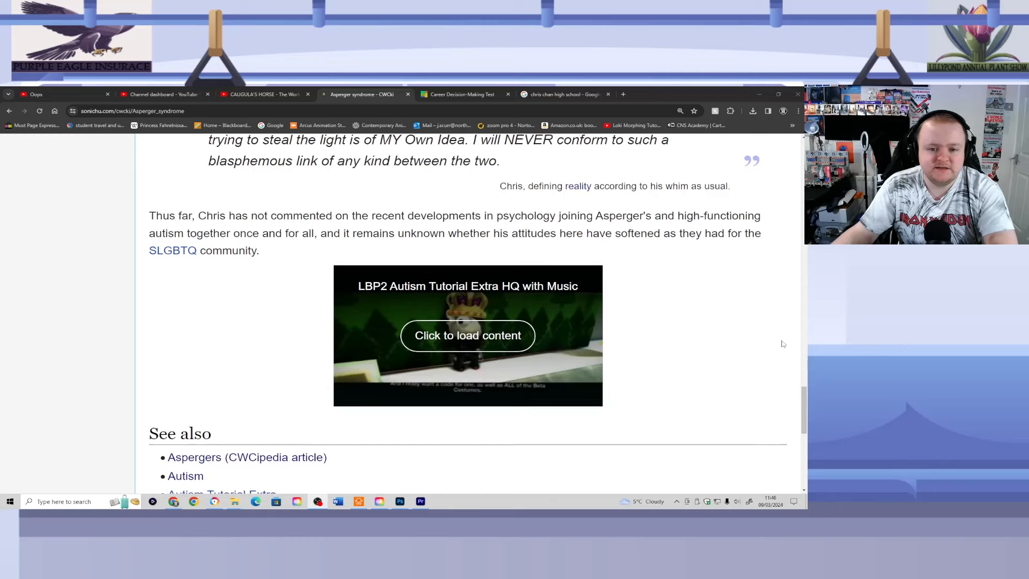
pyautogui.scroll(-3)
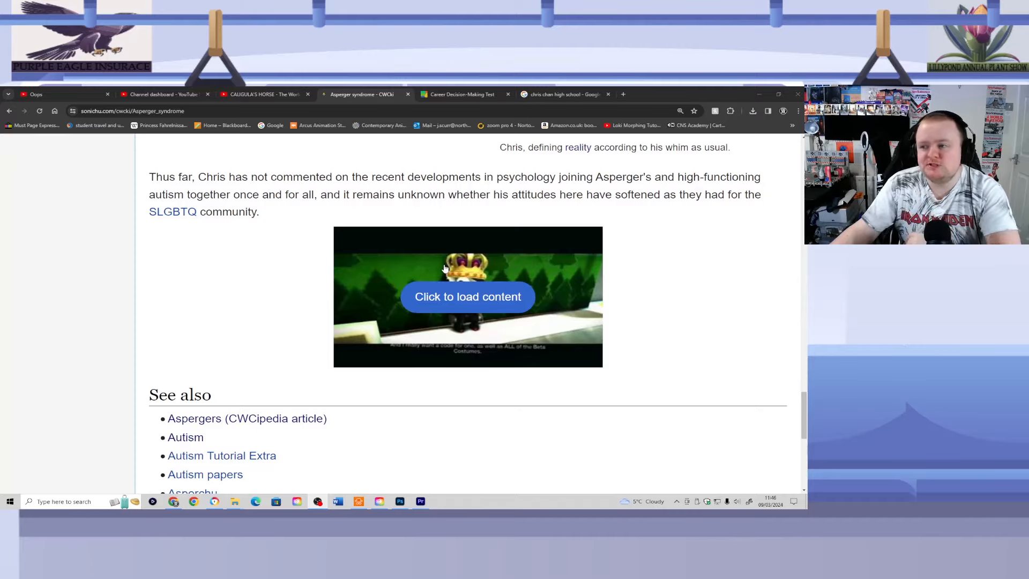
pyautogui.scroll(-3)
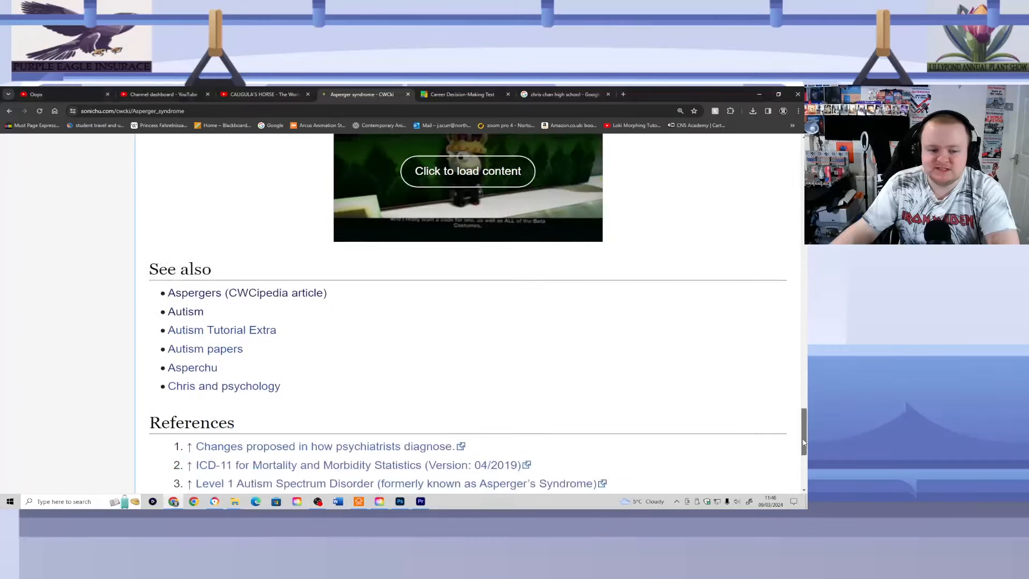